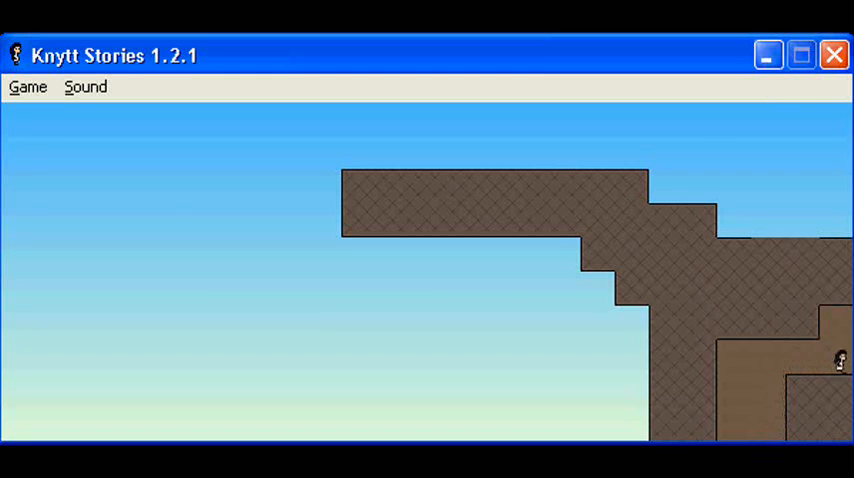
# Step: Walk left and drop down past the brown rock ledges to the blue wave-textured area
pyautogui.press('Left')
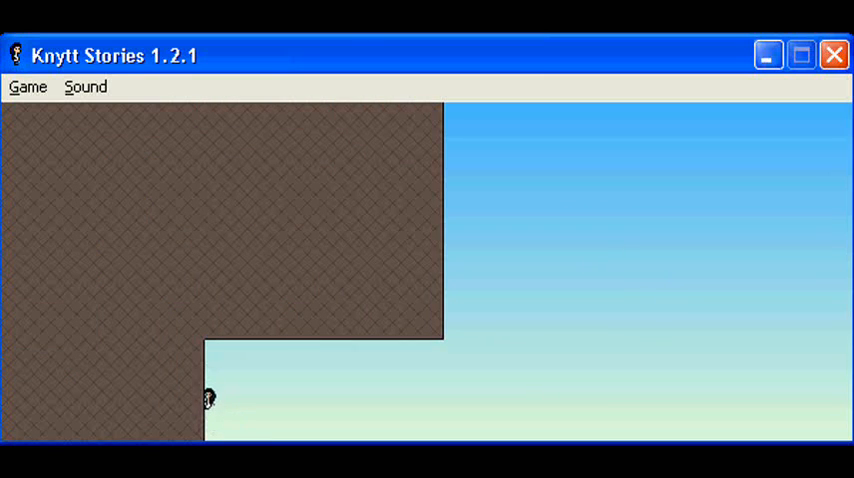
pyautogui.press('Down')
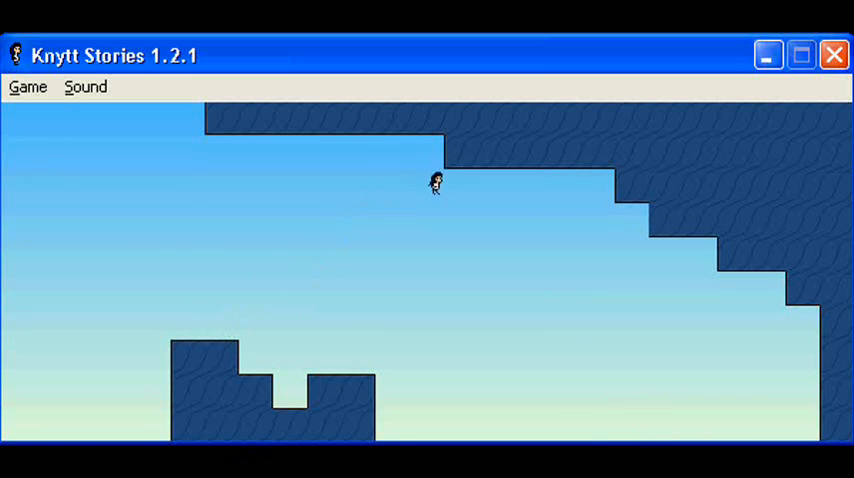
# Step: Hop left, right and up across the floating blue blocks to the tall stepped tower
pyautogui.press('Left')
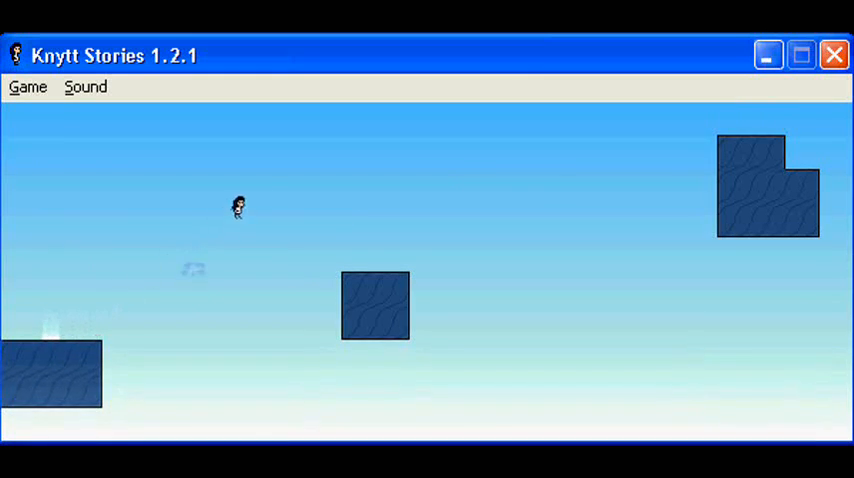
pyautogui.press('right')
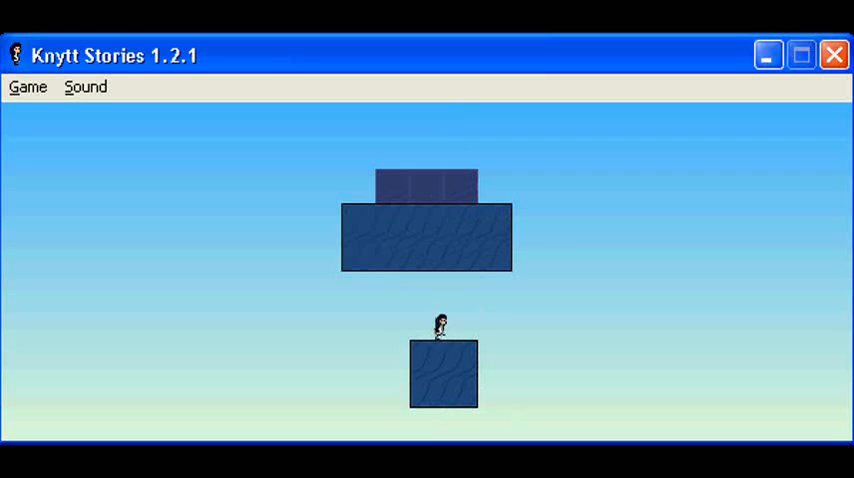
pyautogui.press('Up')
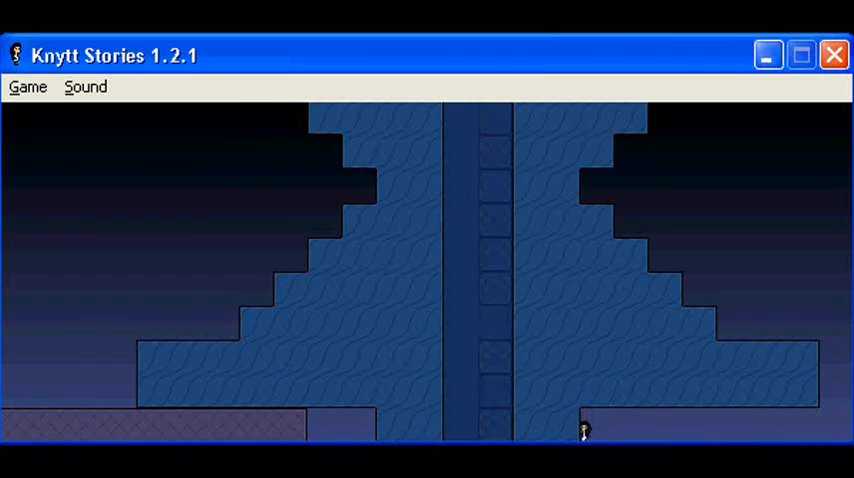
# Step: Walk right along the night-time tower base, away from its central column
pyautogui.press('Right')
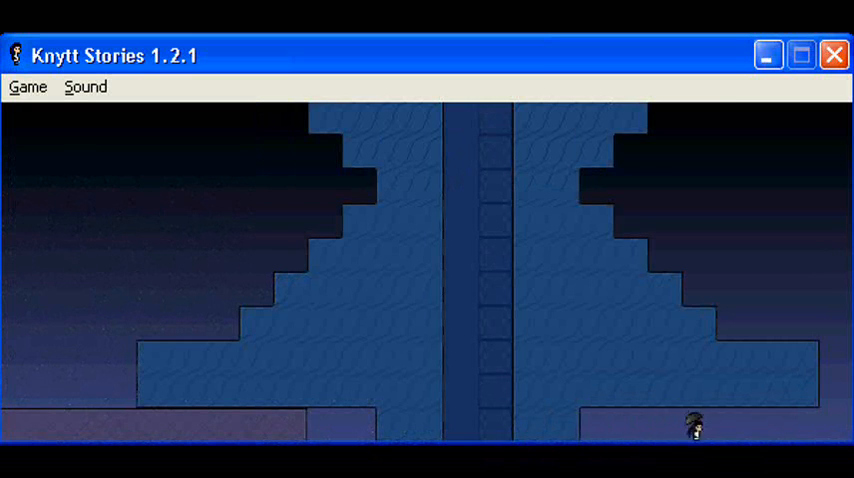